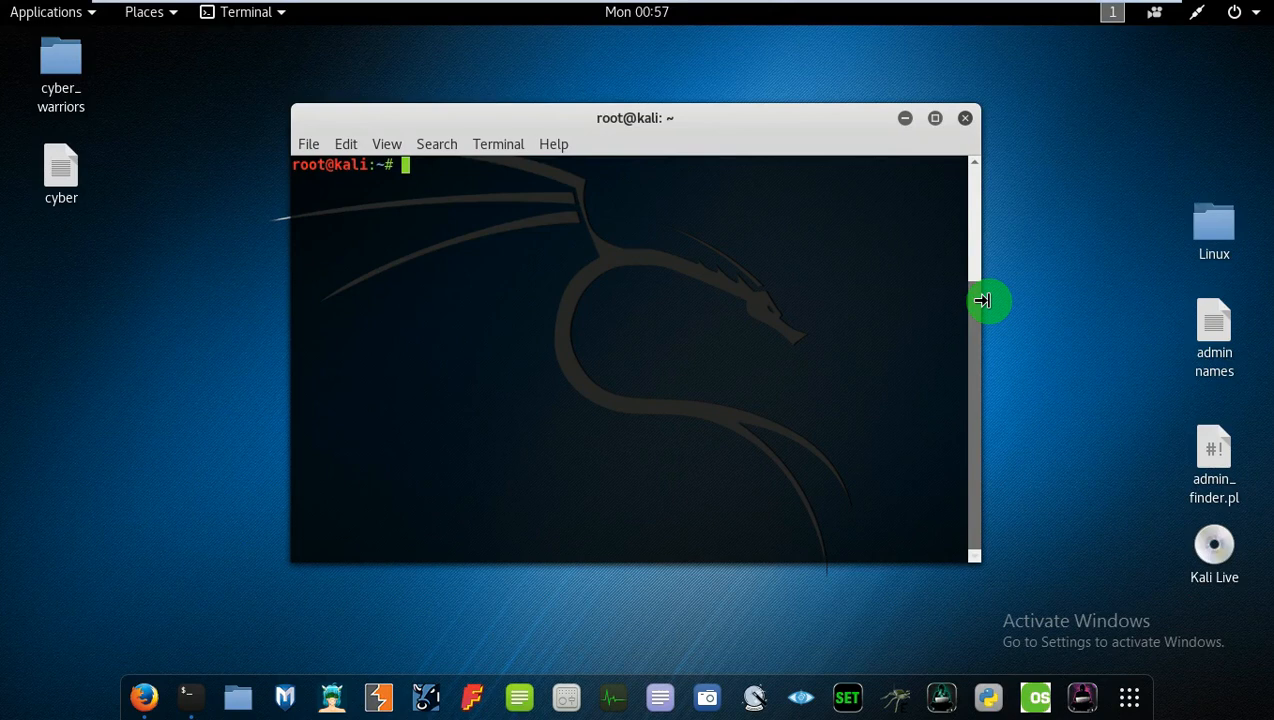
# - Move the terminal window slightly to the right on the desktop
pyautogui.moveTo(636, 118); pyautogui.dragTo(656, 122)
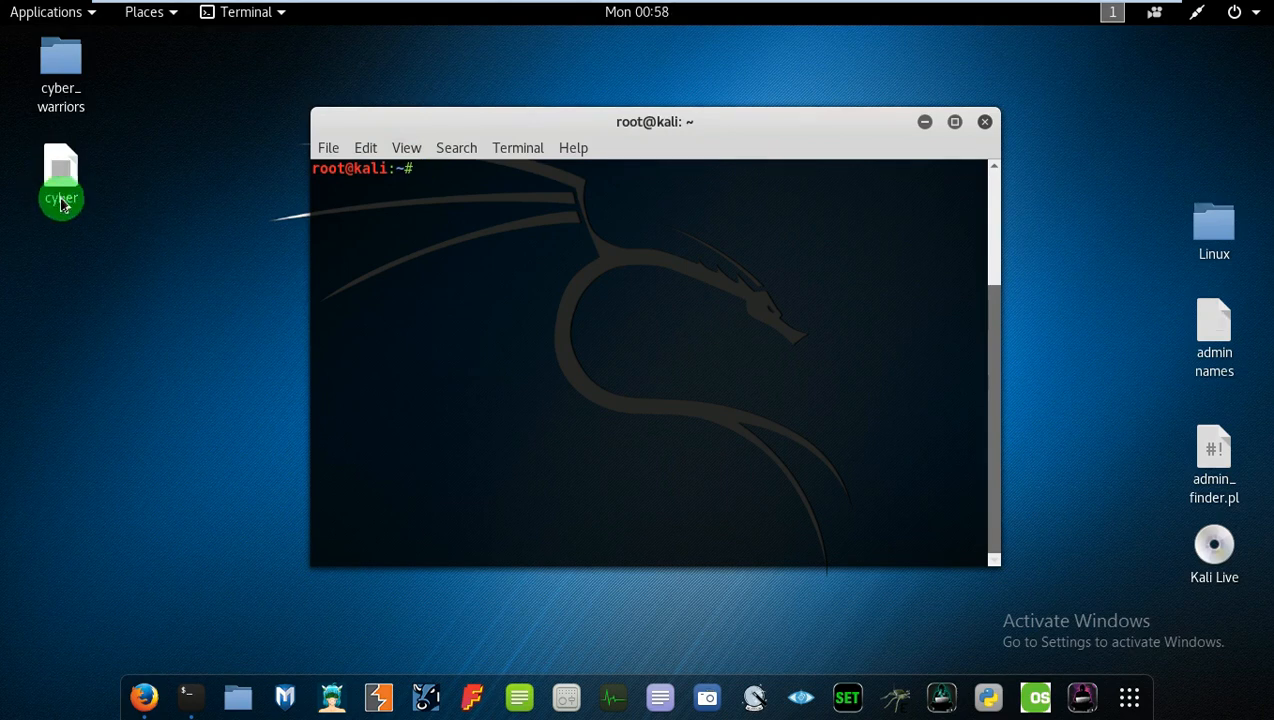
pyautogui.rightClick(60, 180)
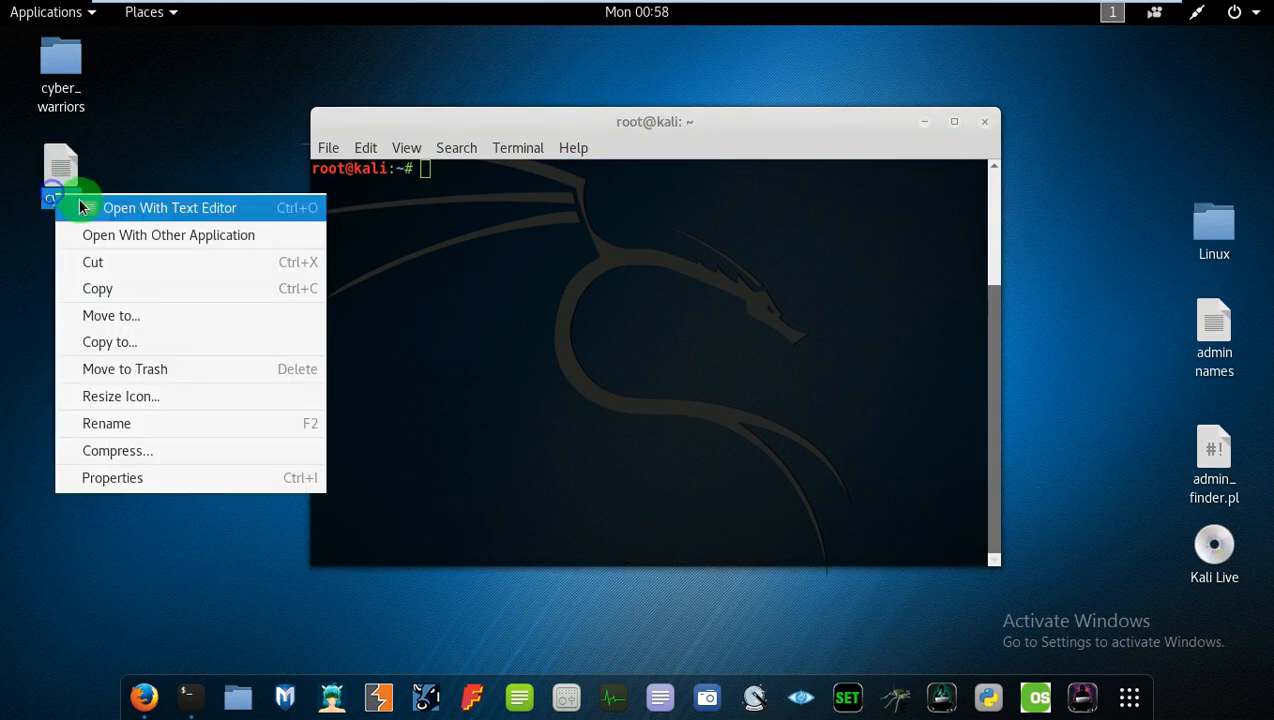
pyautogui.click(170, 206)
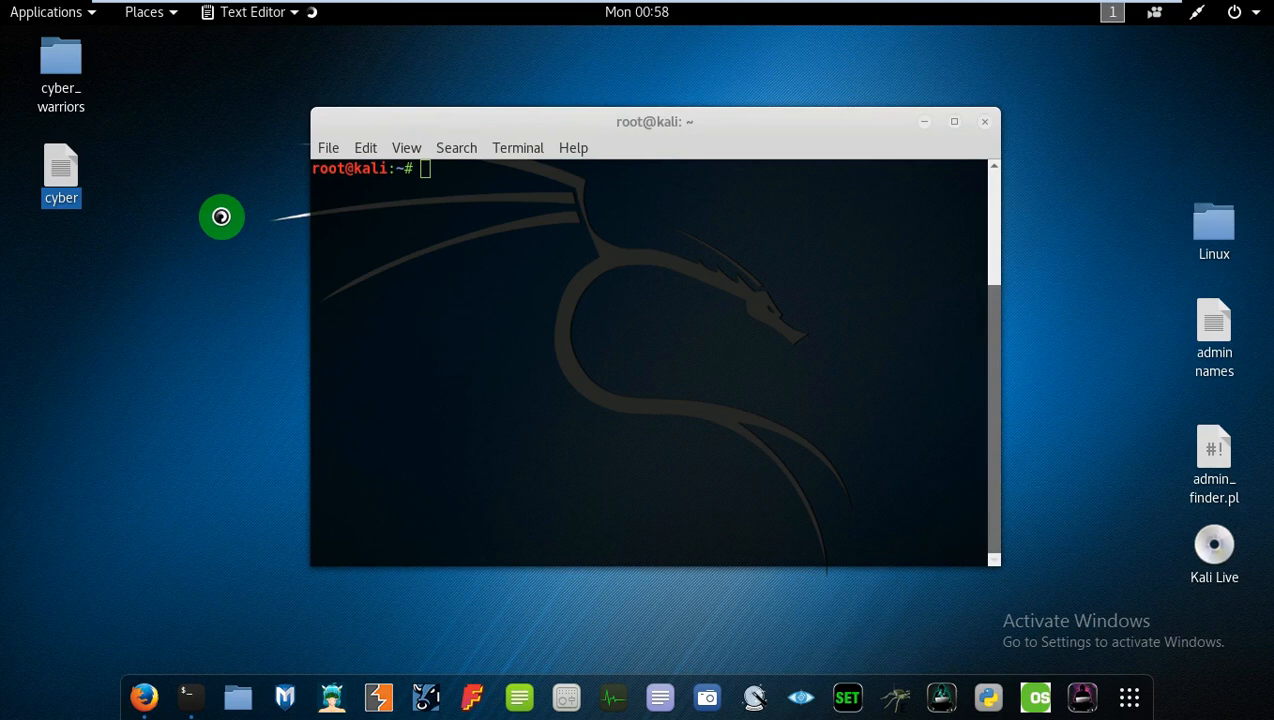
pyautogui.doubleClick(60, 176)
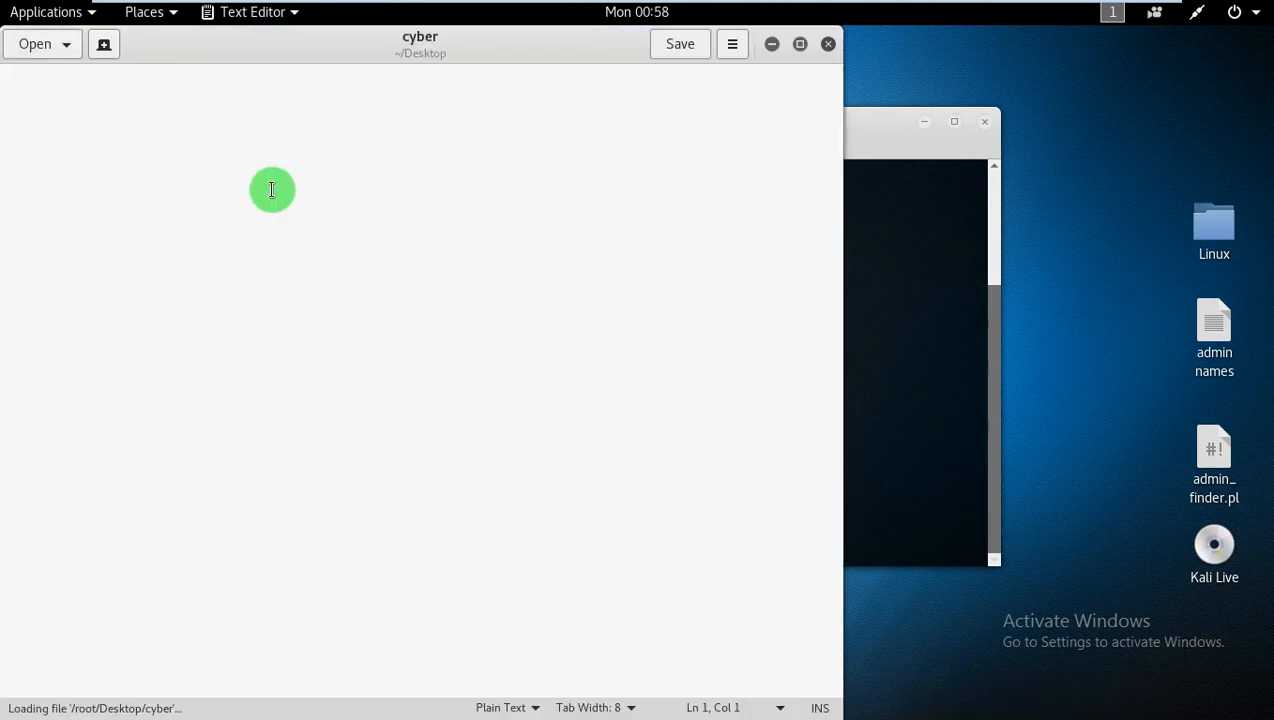
pyautogui.moveTo(14, 78)
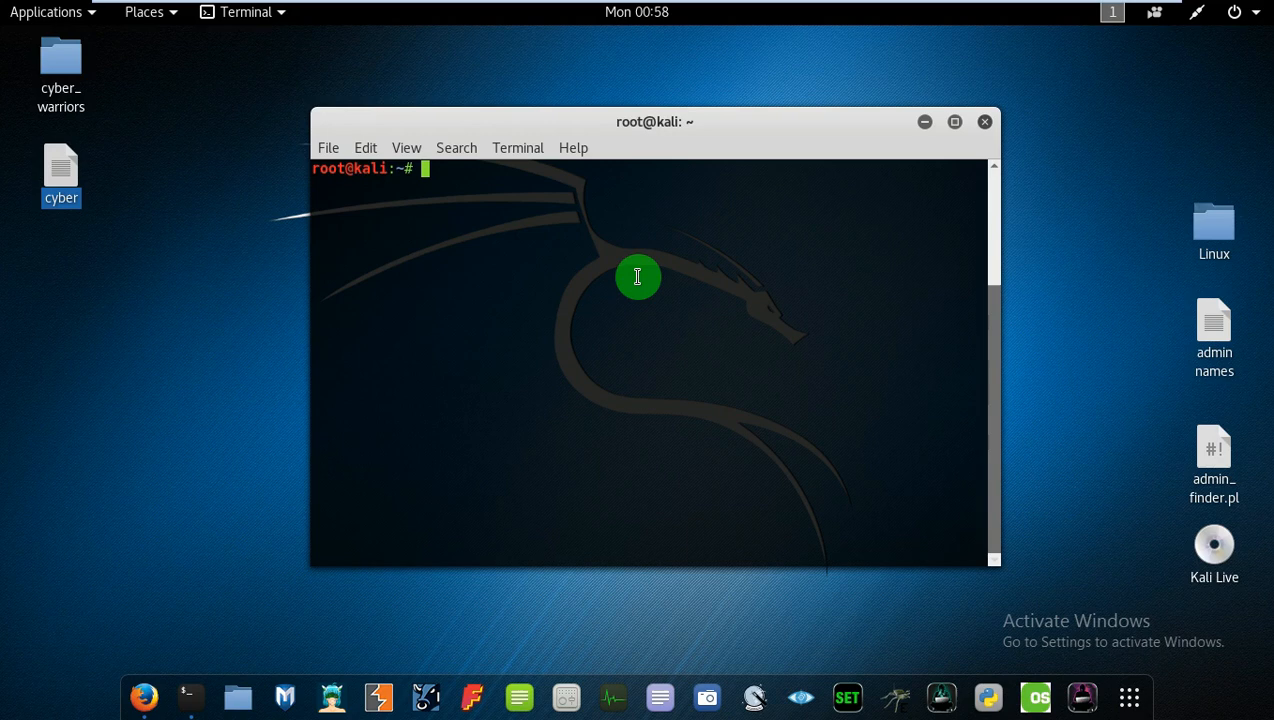
# - Change into Desktop, list its files, then attempt 'cd cy' toward the cyber file
pyautogui.write('cd D')
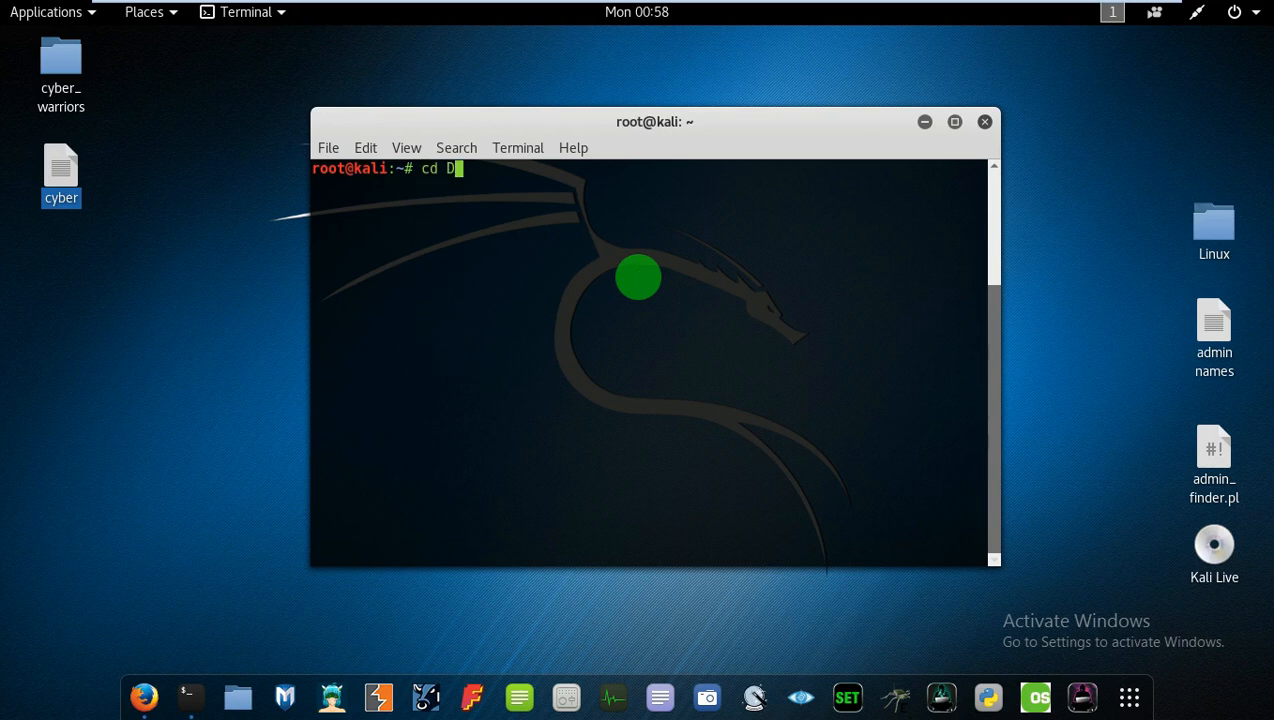
pyautogui.write('esktop')
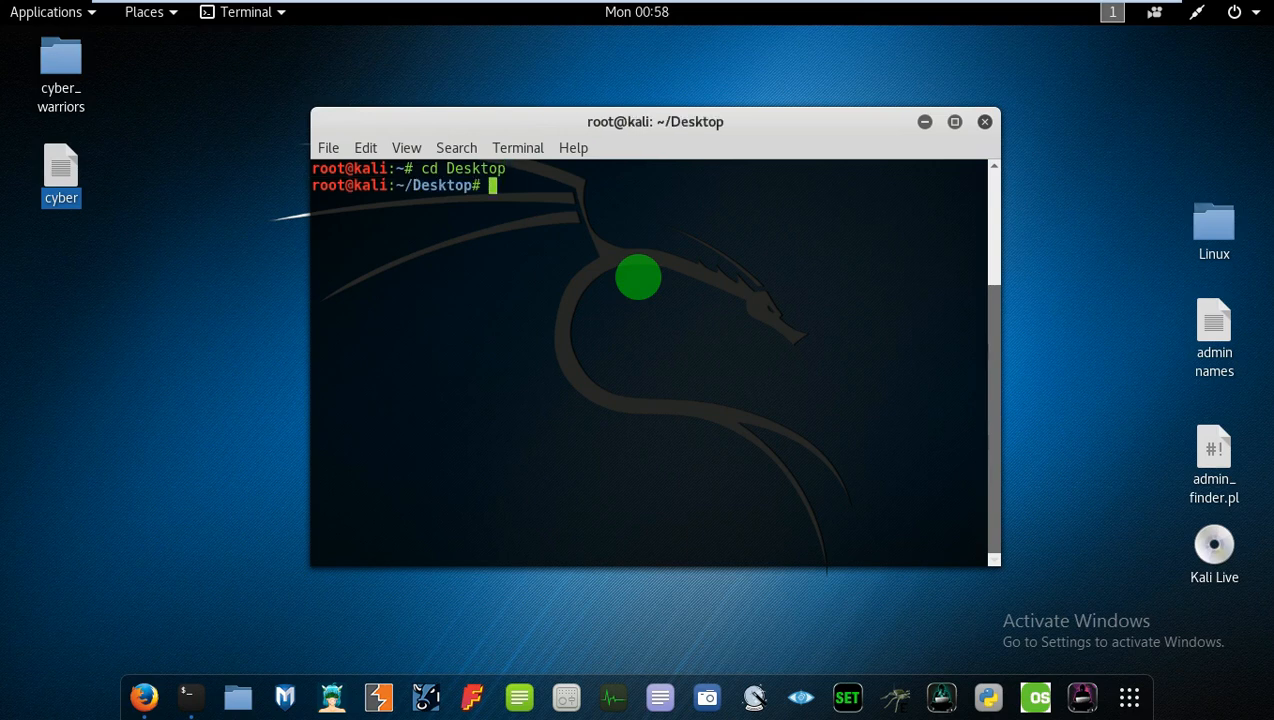
pyautogui.write('ls')
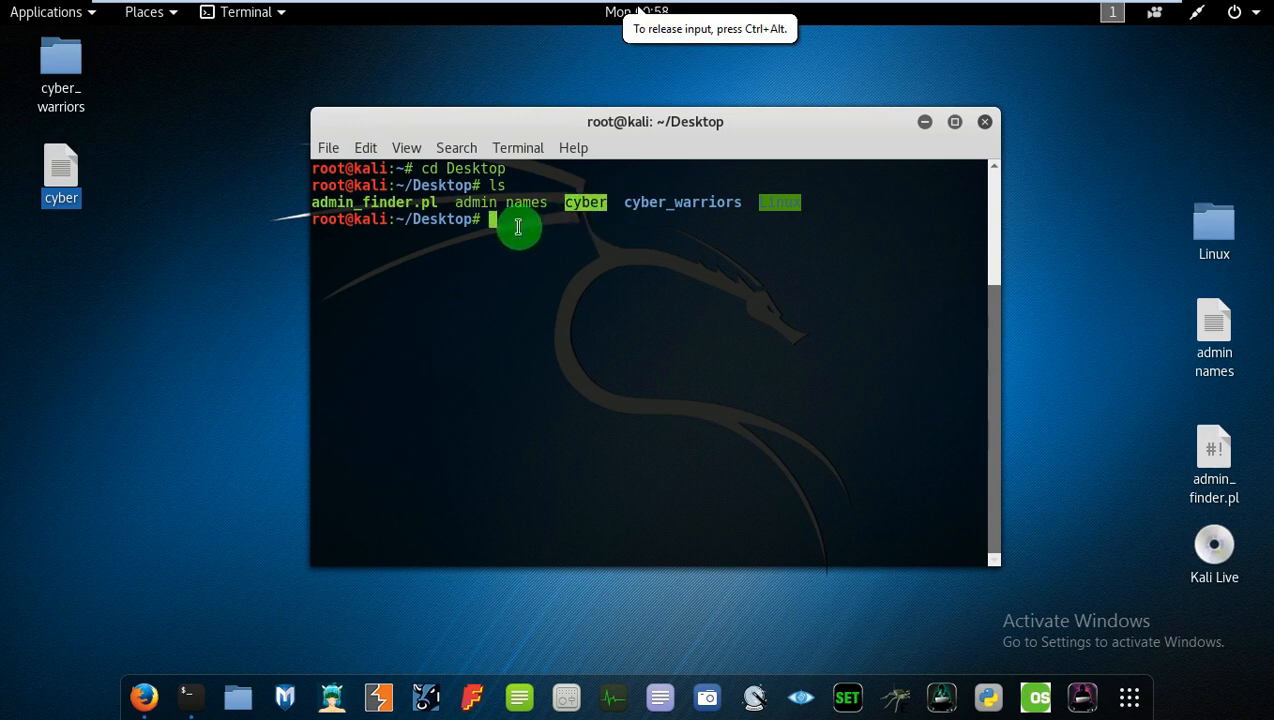
pyautogui.moveTo(518, 278)
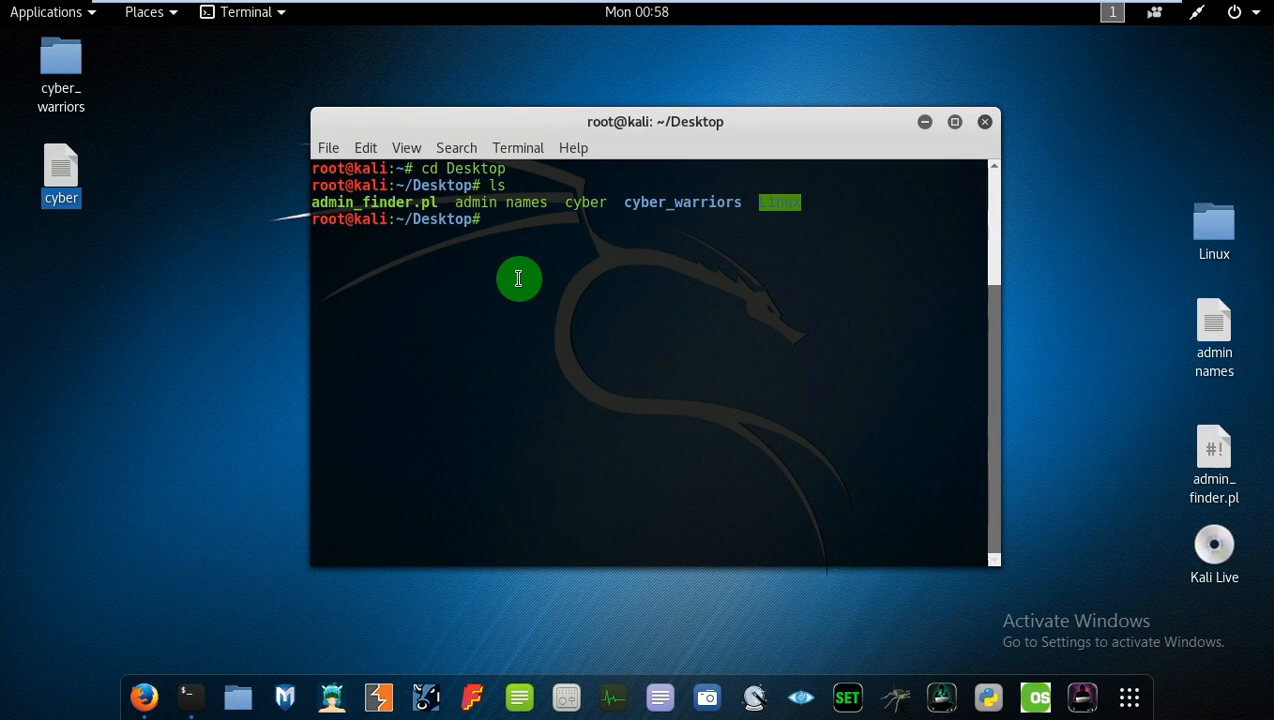
pyautogui.write('cd cyber')
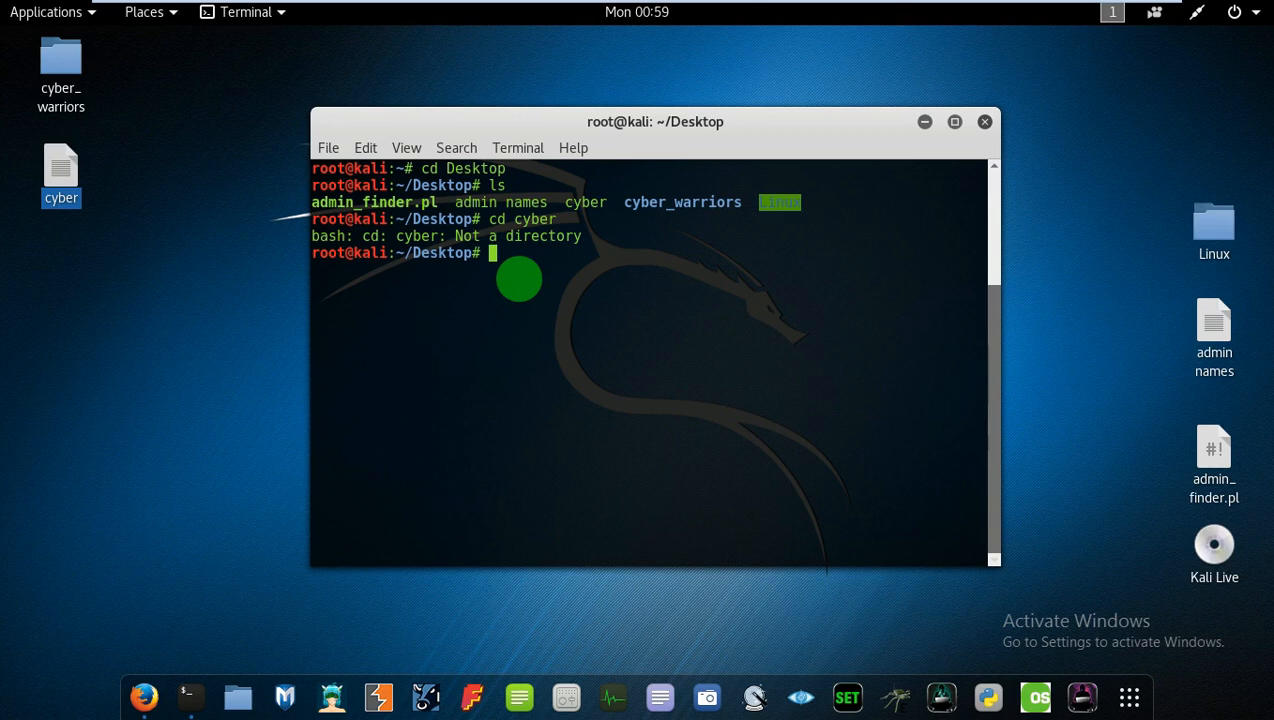
# - Enter the command 'nano cyber' at the prompt without running it yet
pyautogui.write('nano')
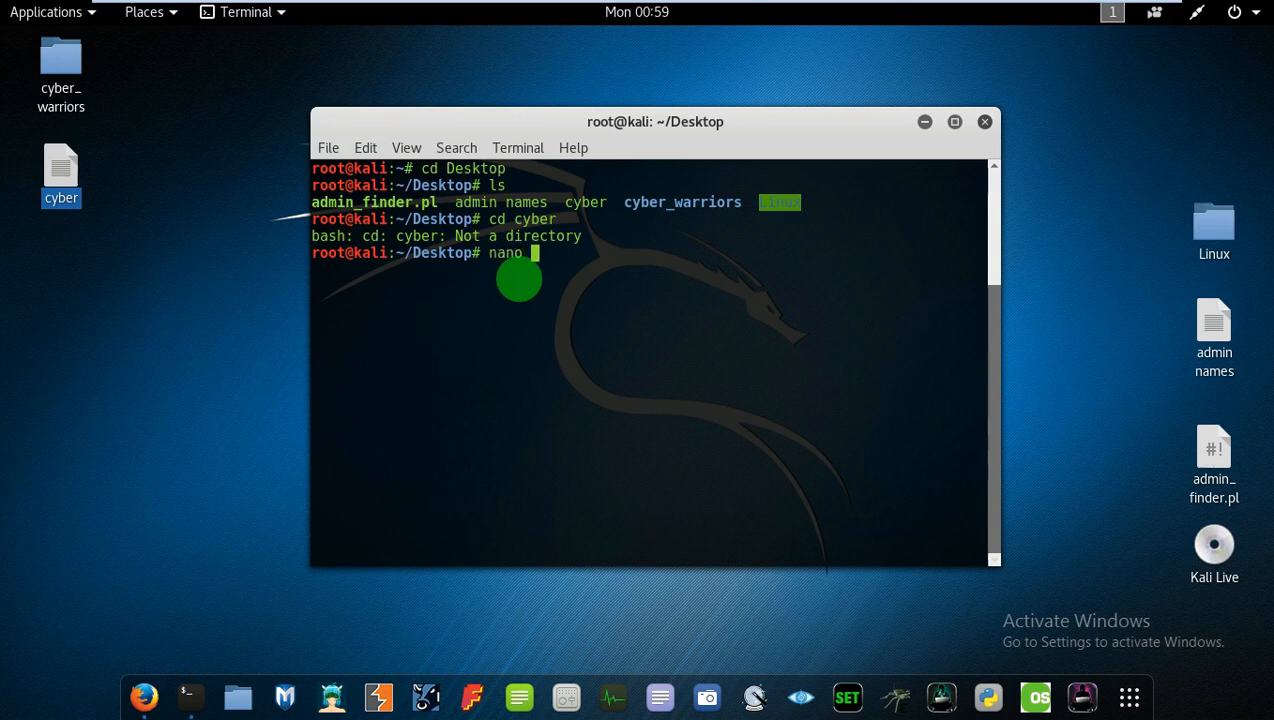
pyautogui.write('c')
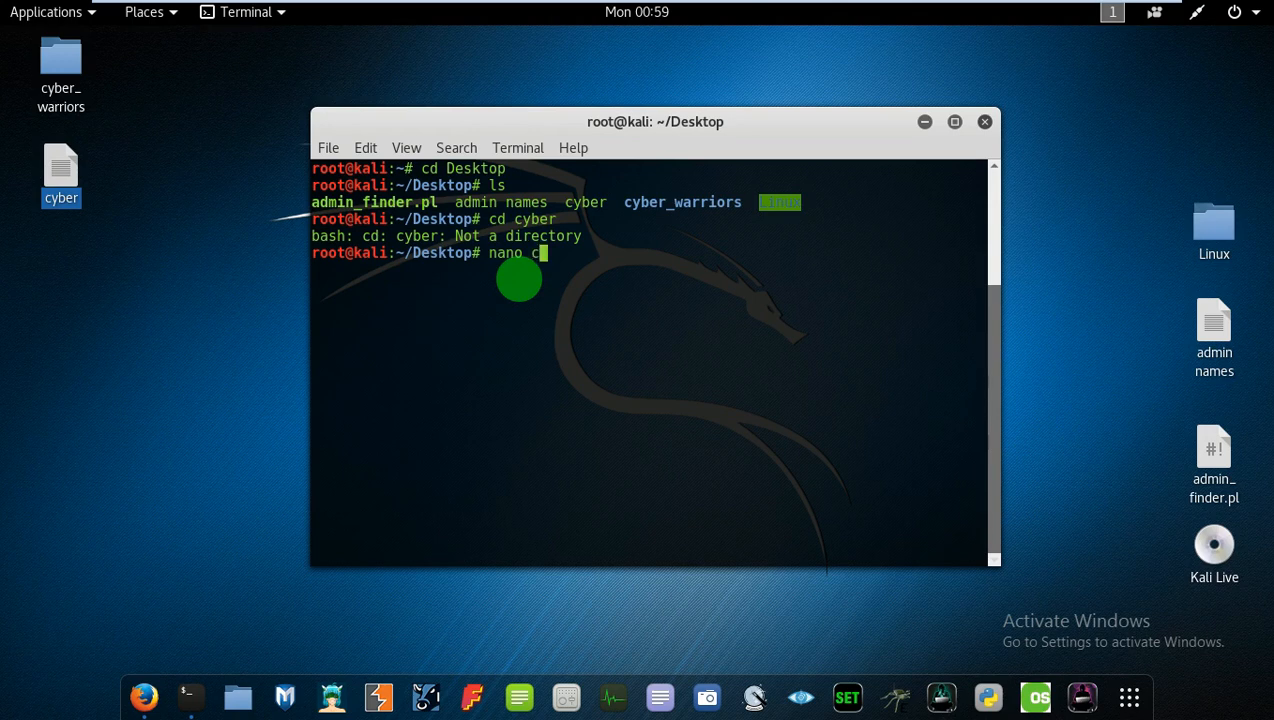
pyautogui.write('yber')
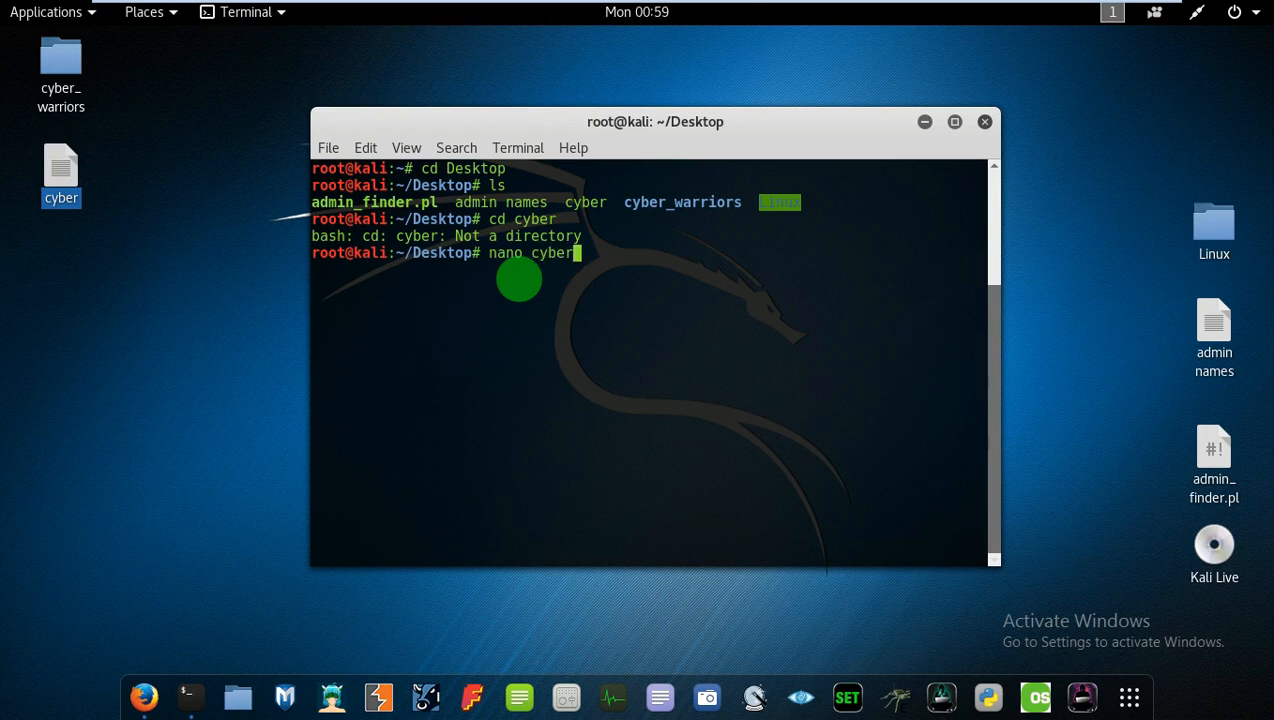
# - Run nano on cyber and write the text 'Cyber Warriors' into it
pyautogui.press('Return')
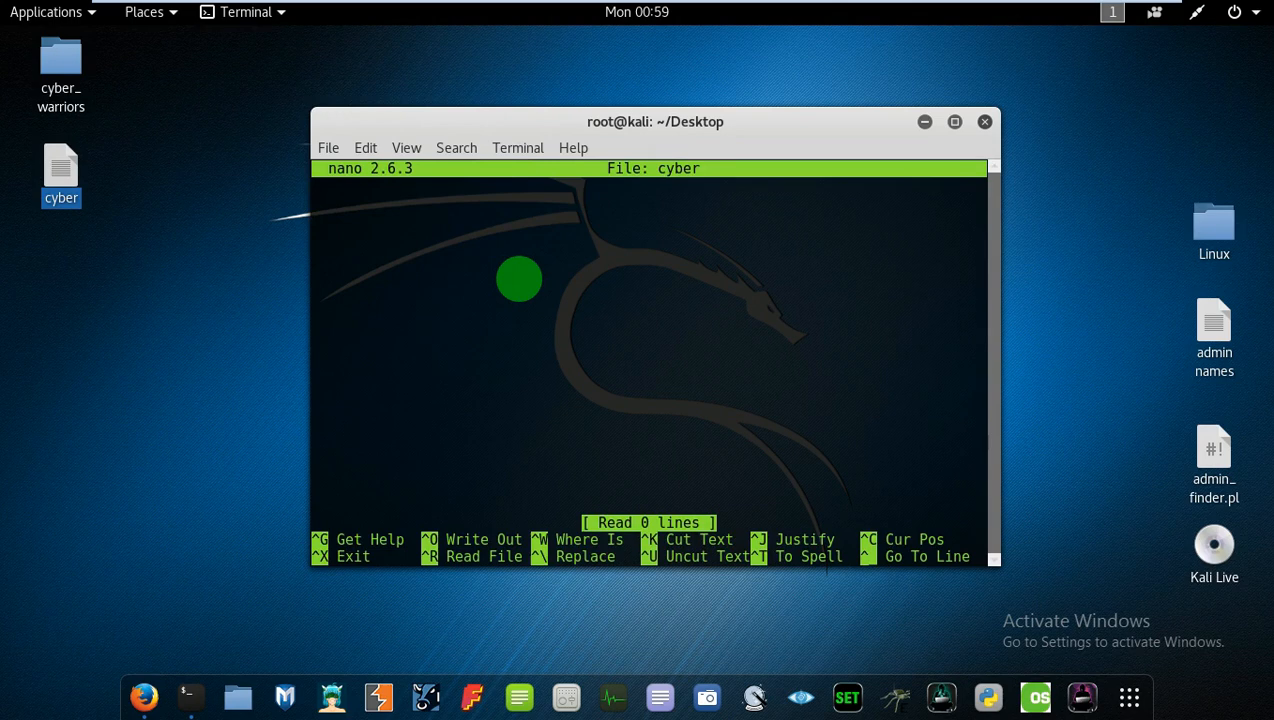
pyautogui.moveTo(576, 300)
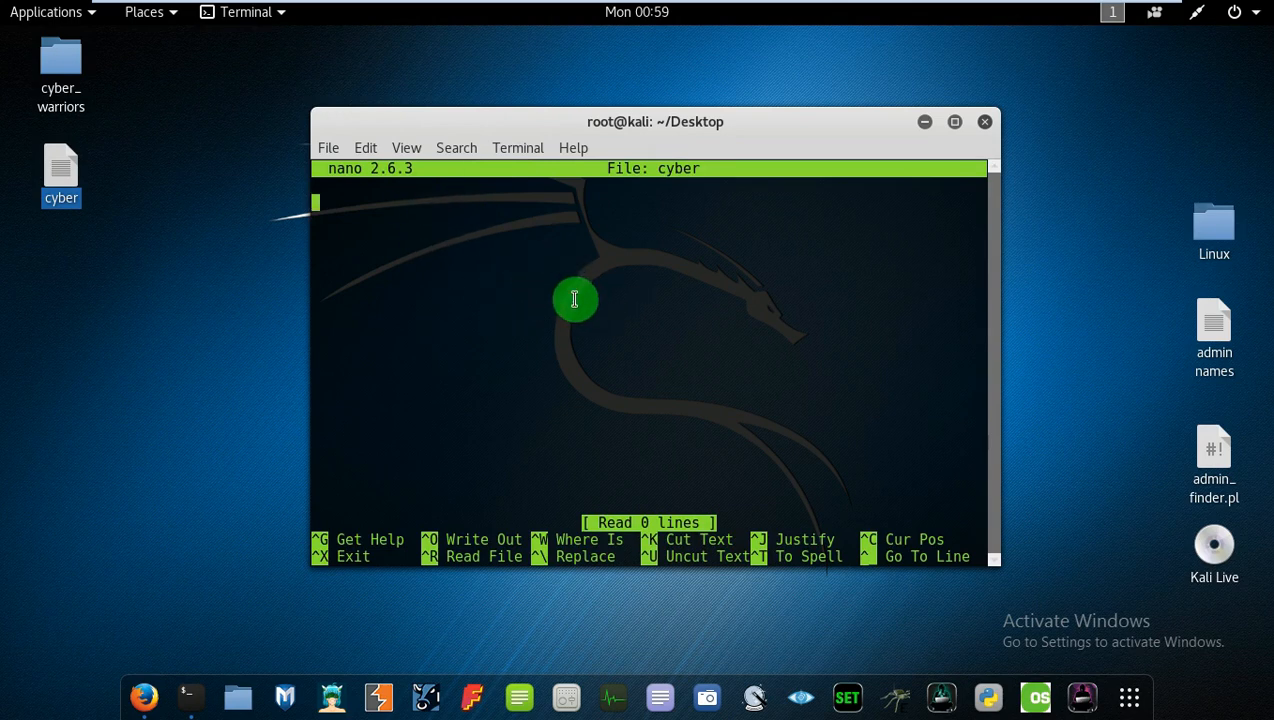
pyautogui.write('Cyb')
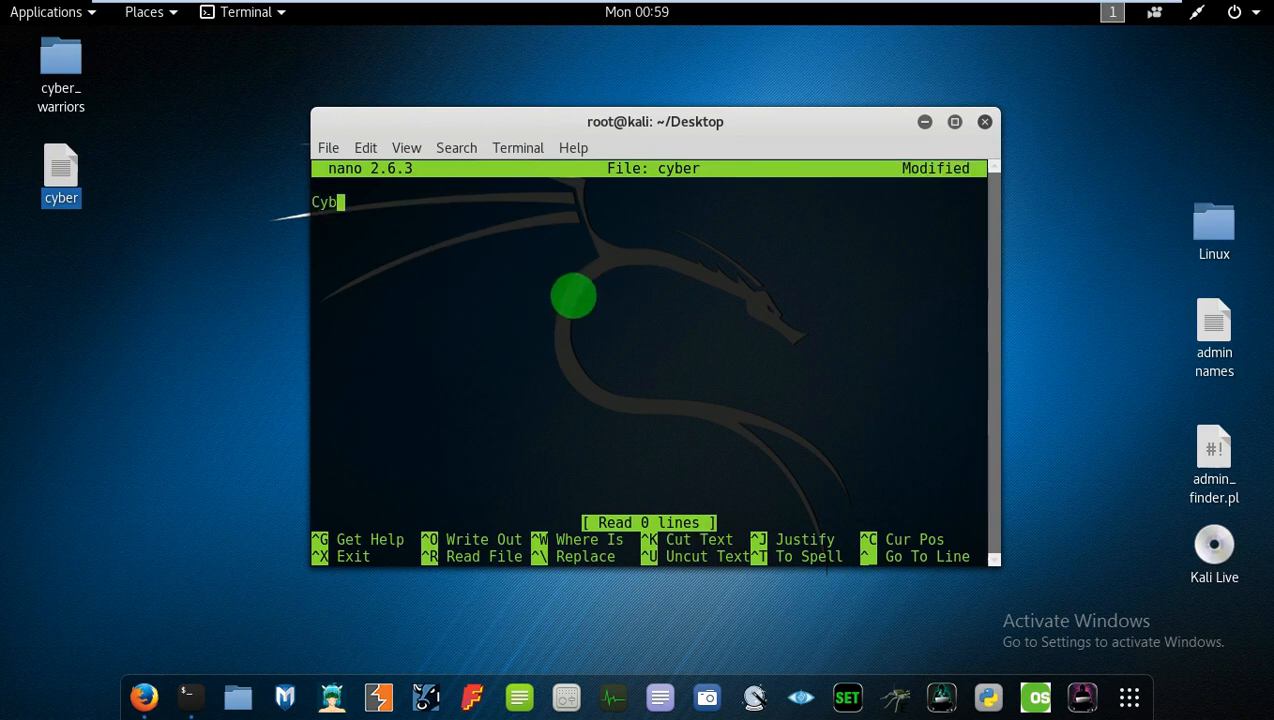
pyautogui.write('er Warriors')
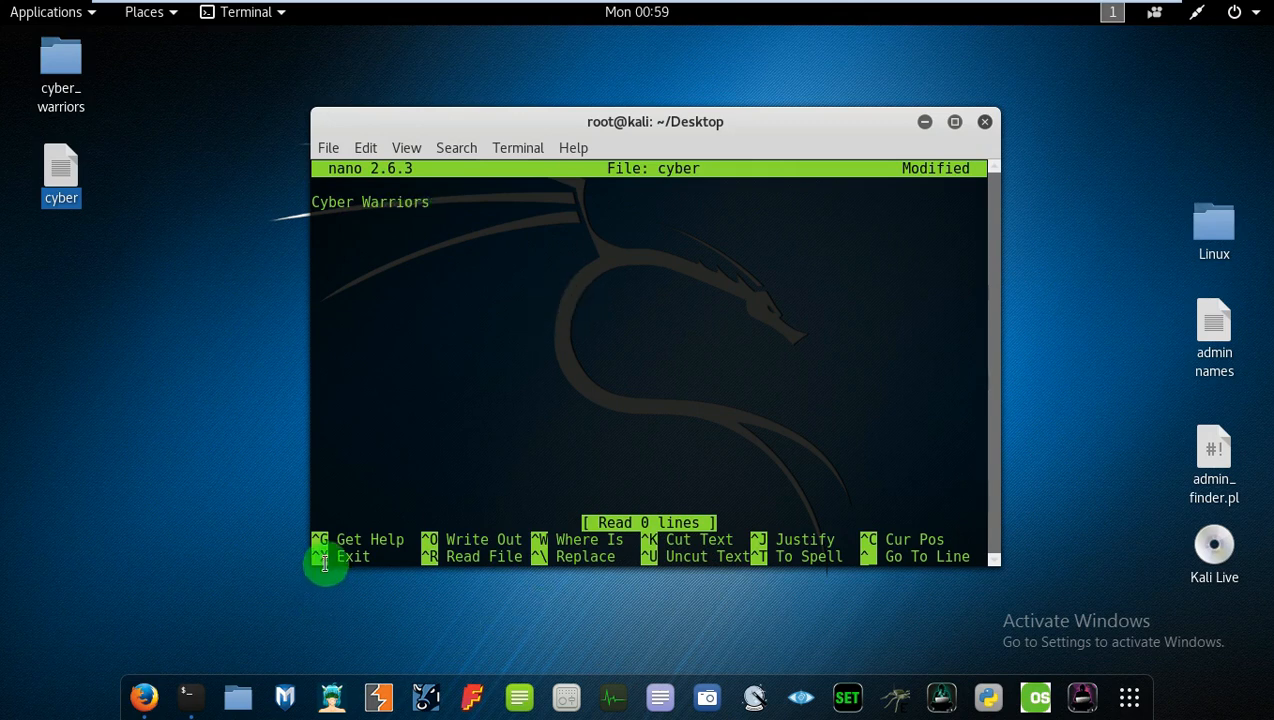
pyautogui.moveTo(598, 560)
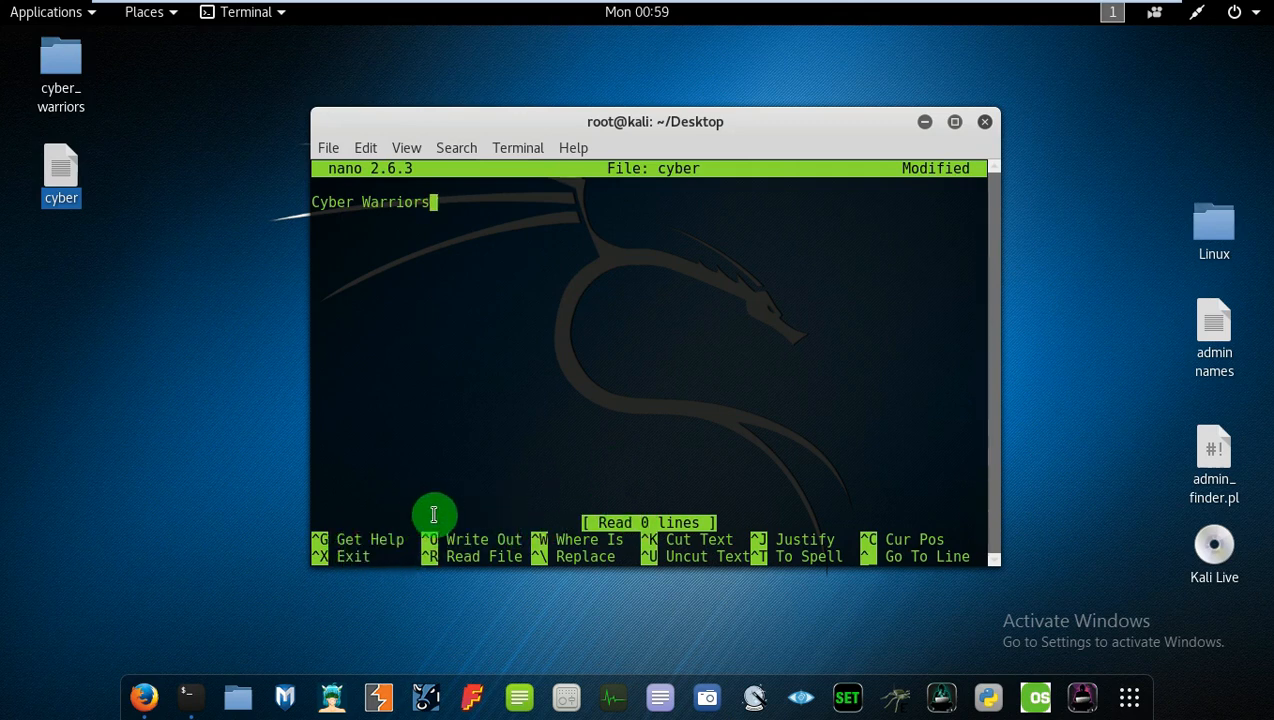
# - Exit nano saving 'Cyber Warriors' to cyber, then dismiss the desktop file's context menu
pyautogui.press('ctrl+x')
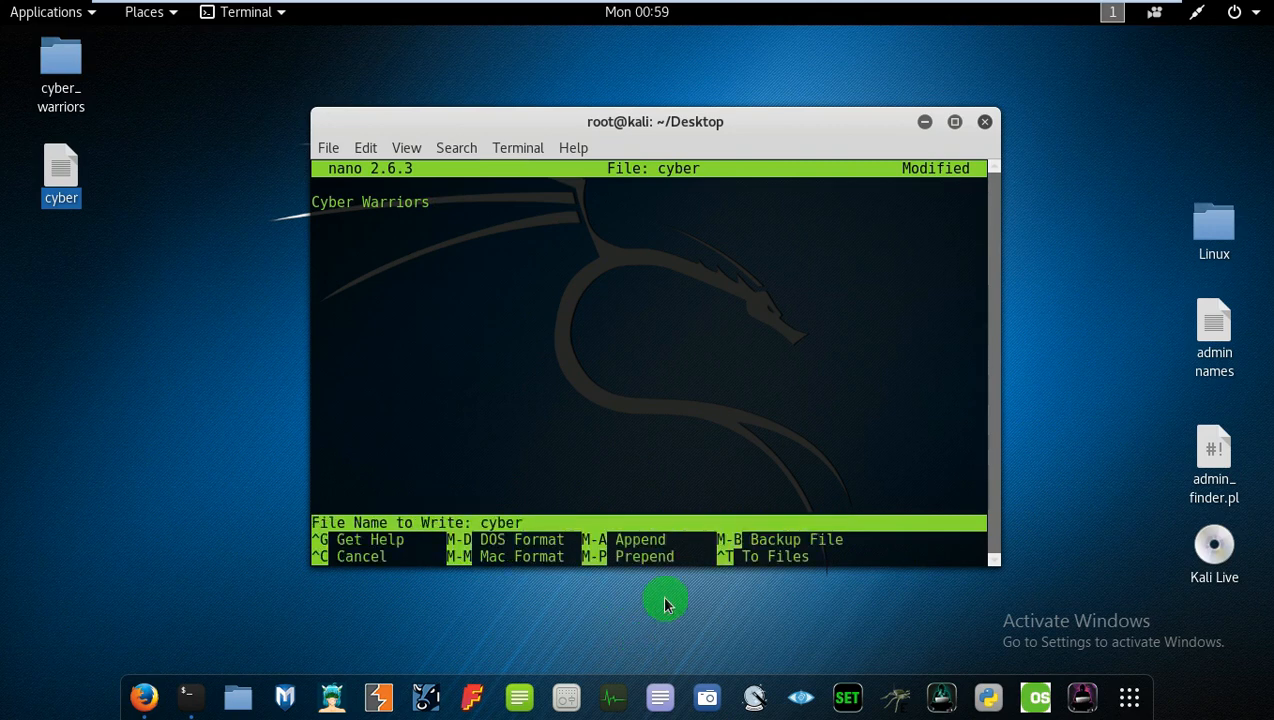
pyautogui.rightClick(60, 170)
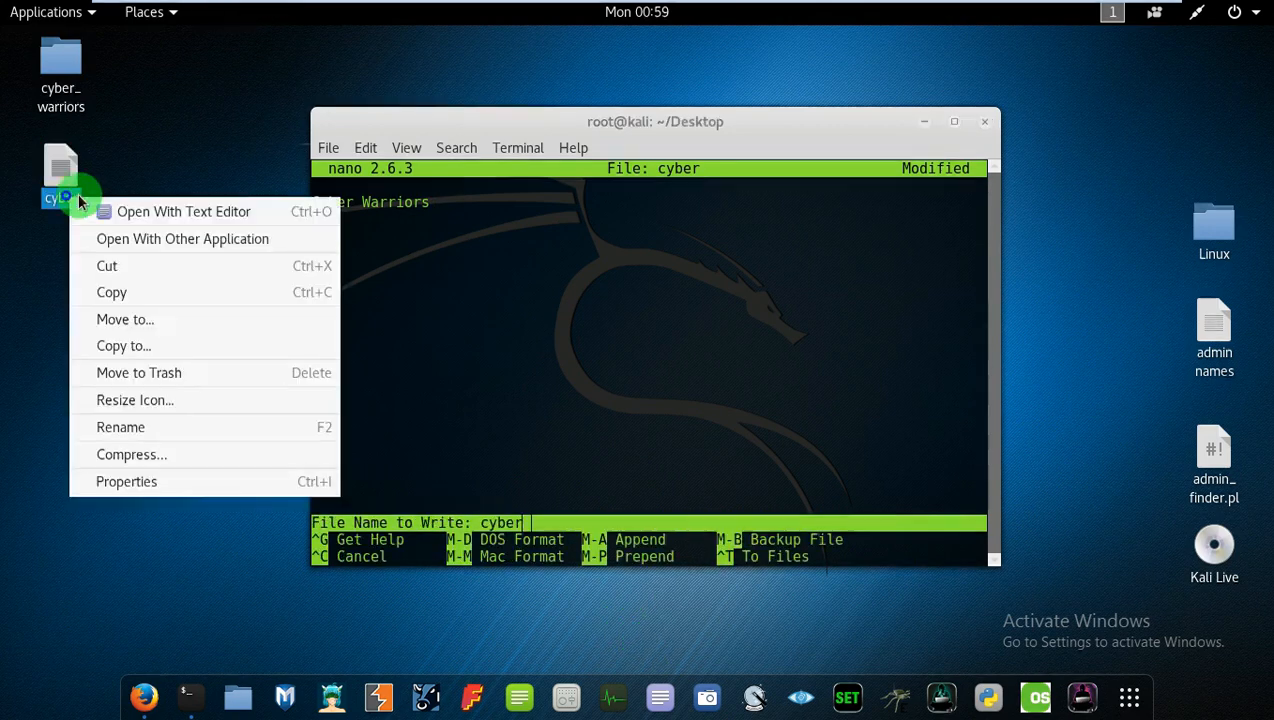
pyautogui.click(184, 212)
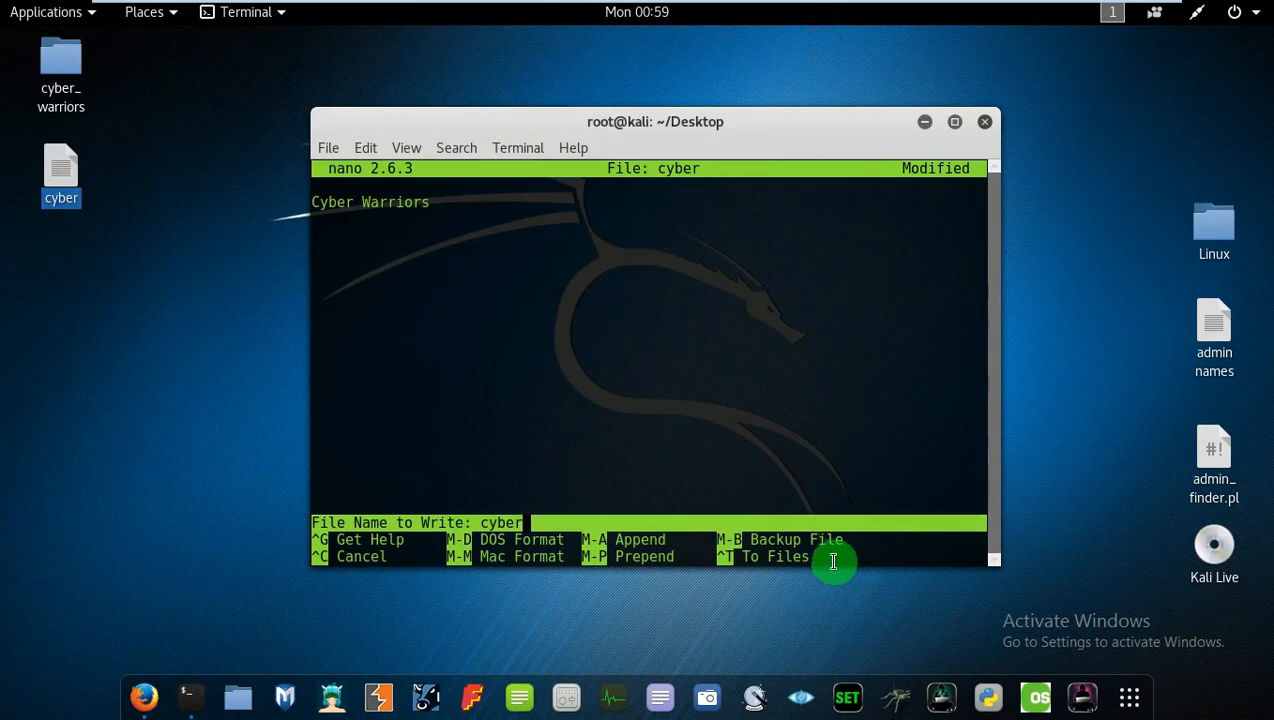
pyautogui.moveTo(550, 520)
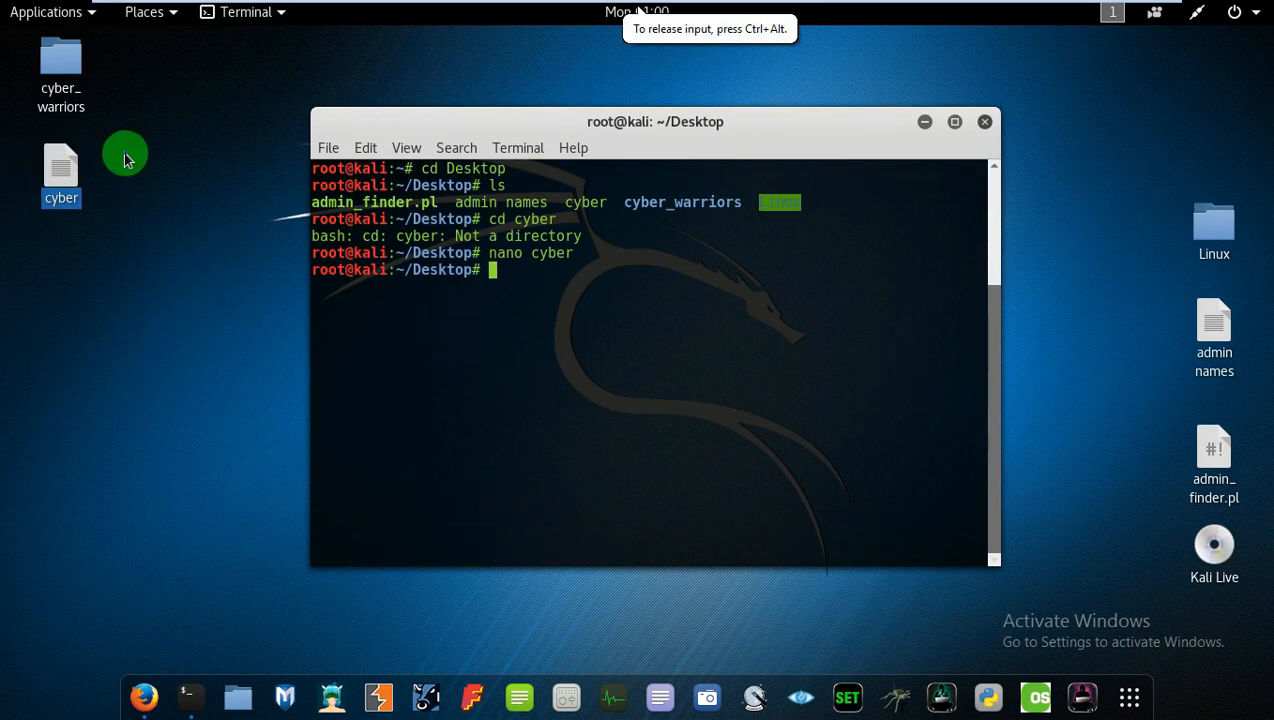
pyautogui.rightClick(60, 170)
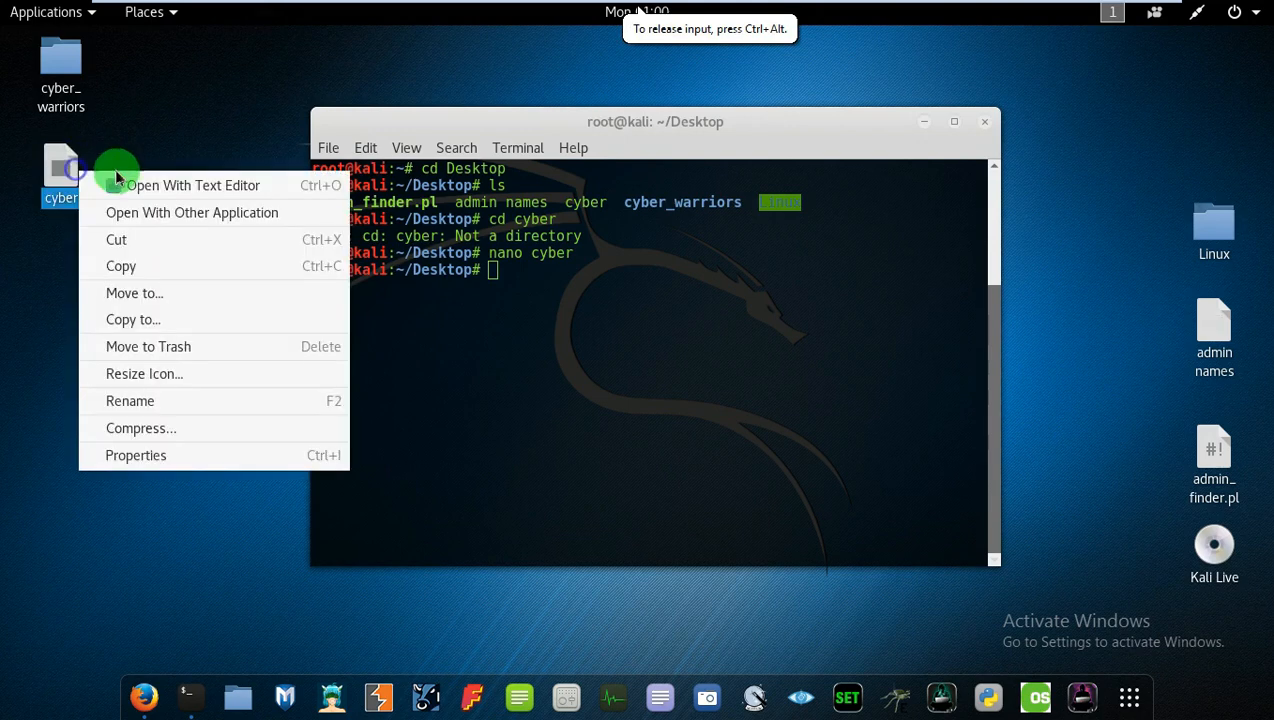
pyautogui.click(196, 184)
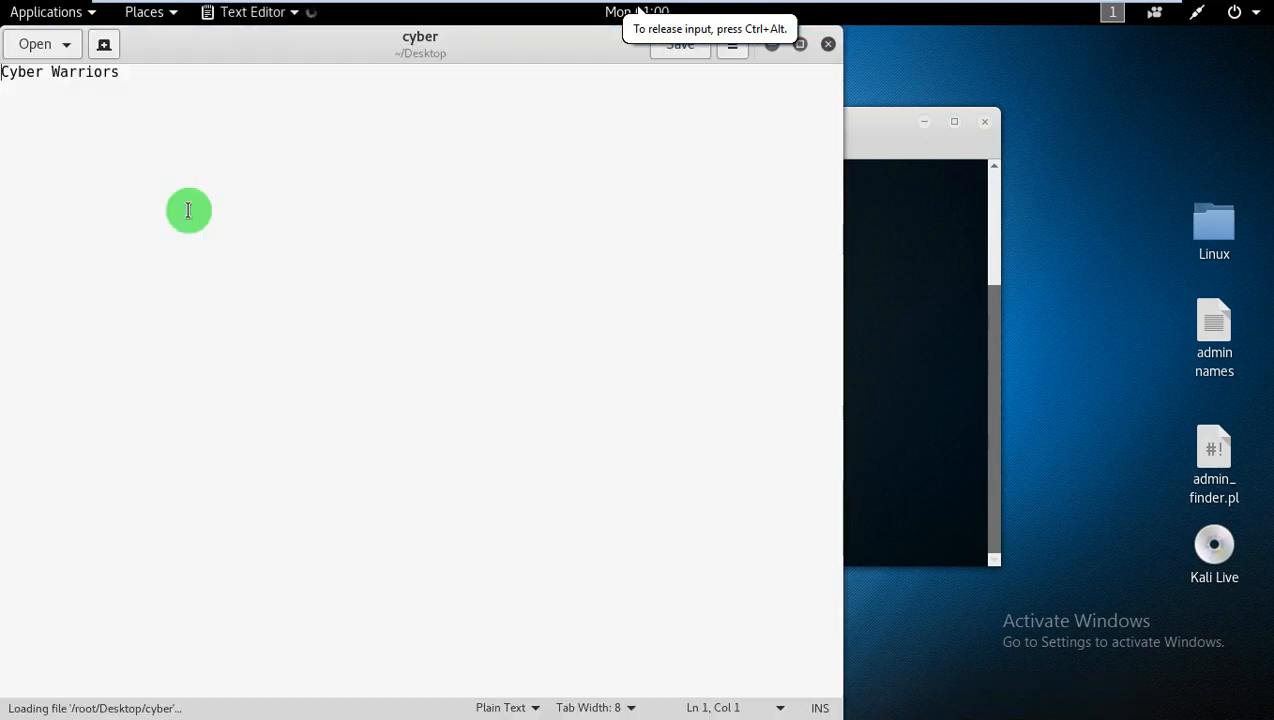
pyautogui.moveTo(232, 100)
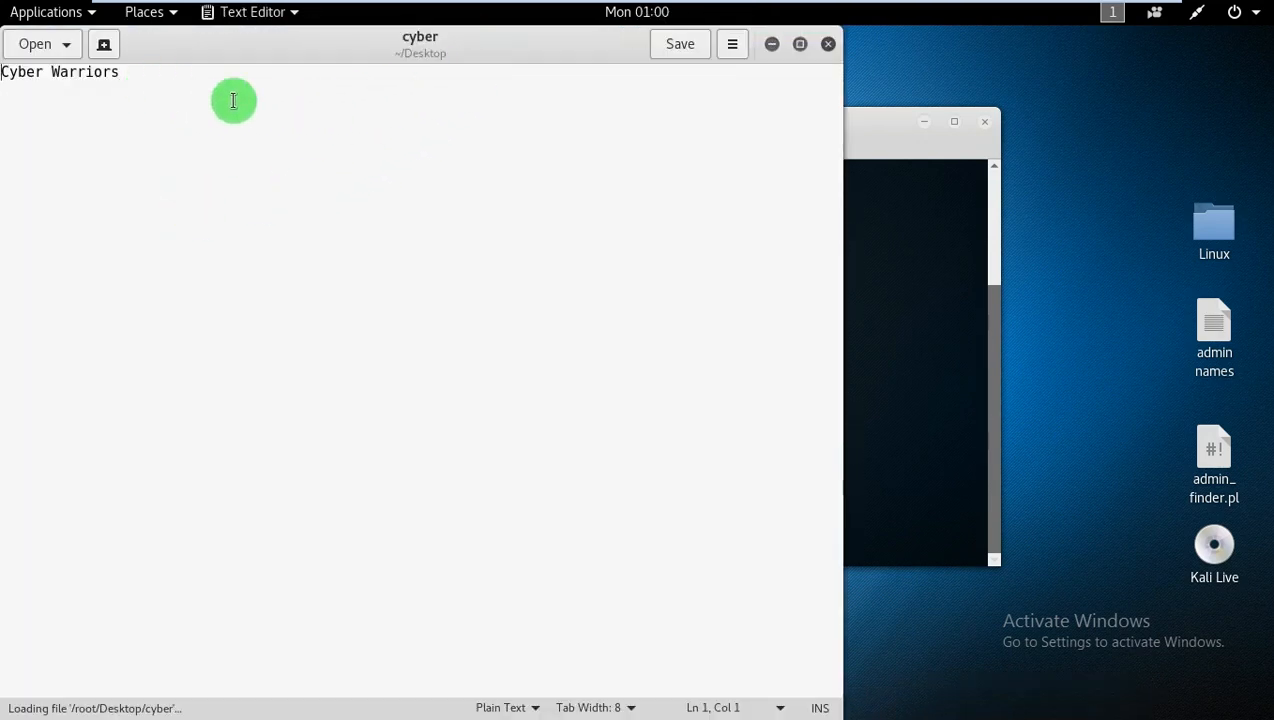
pyautogui.moveTo(592, 148)
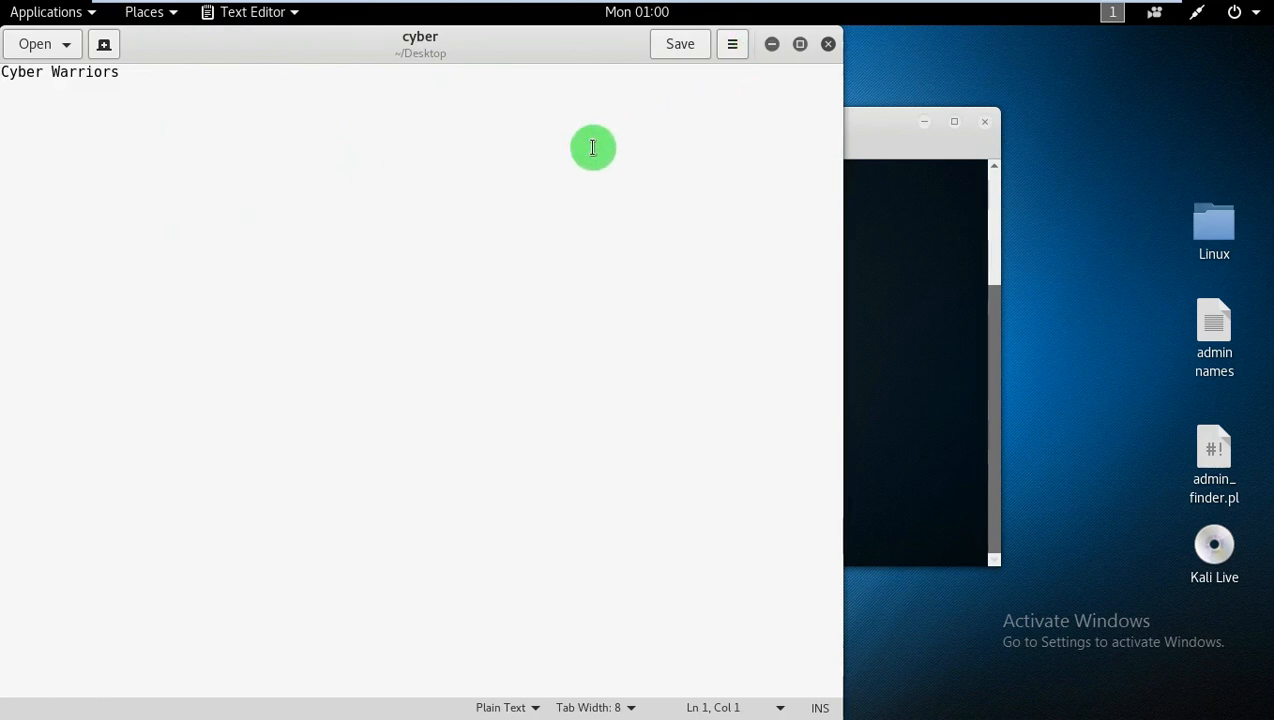
pyautogui.moveTo(828, 44)
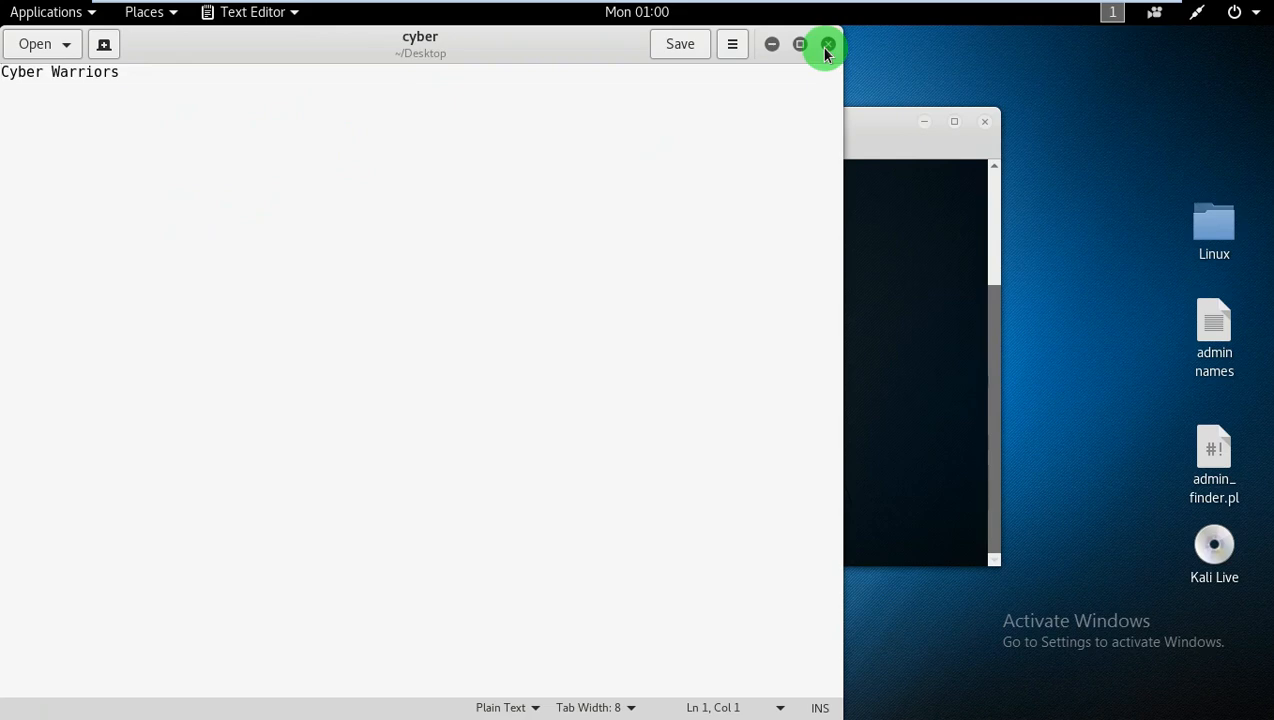
pyautogui.click(826, 48)
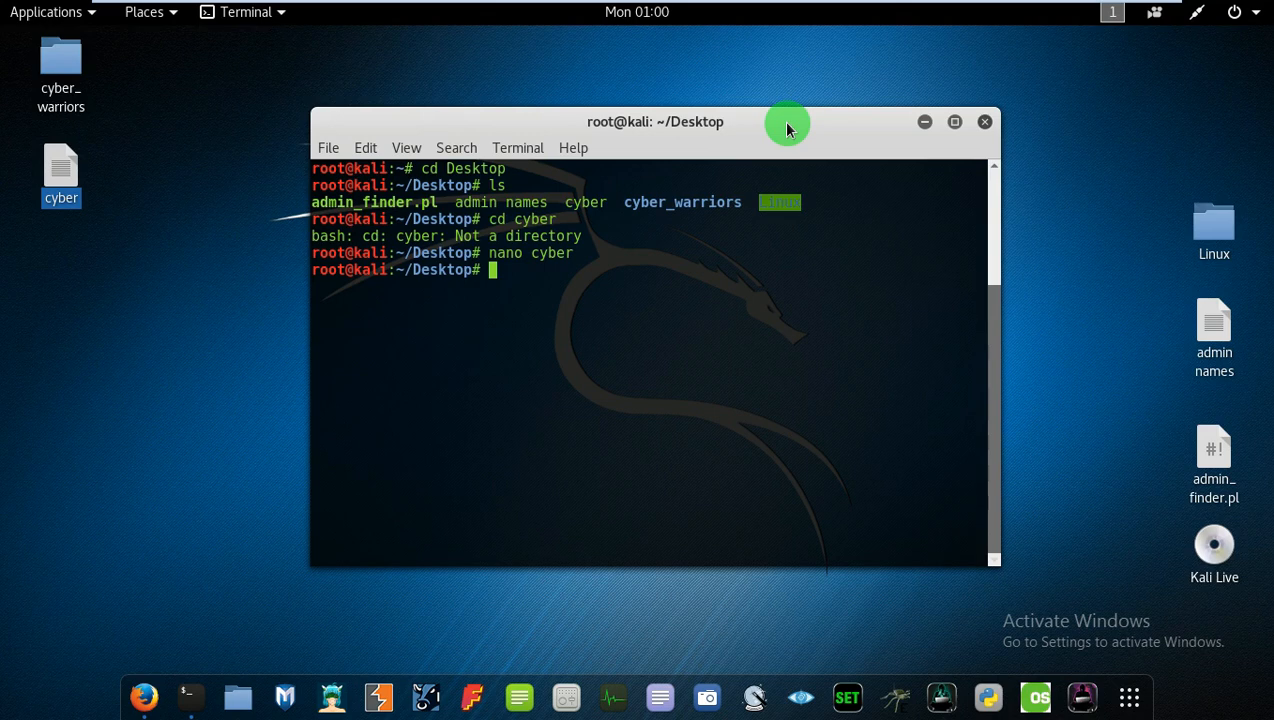
pyautogui.moveTo(530, 268)
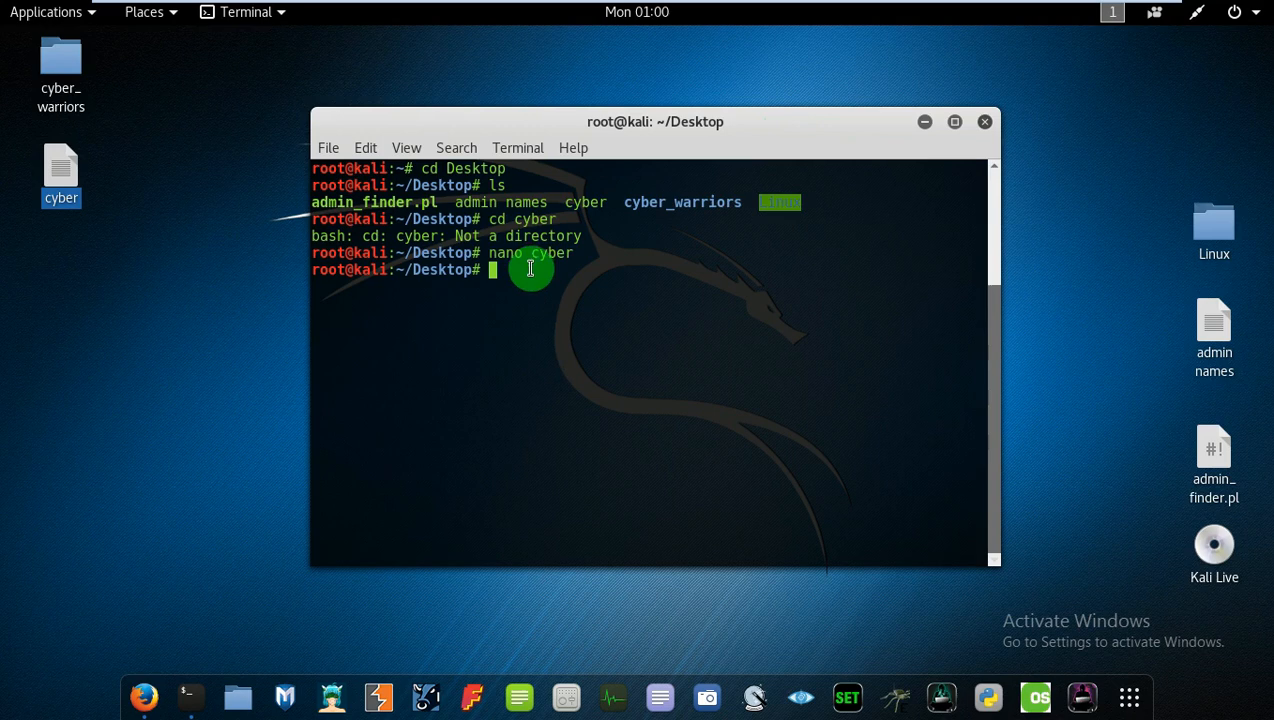
pyautogui.moveTo(510, 272)
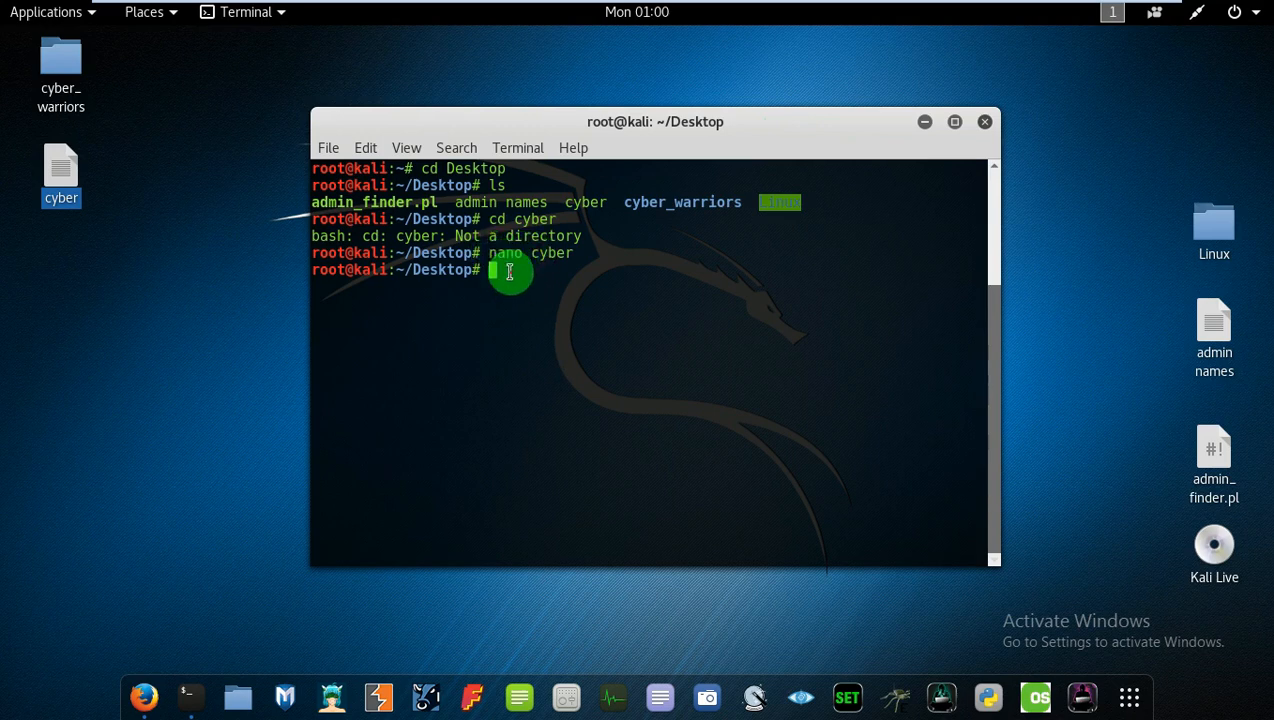